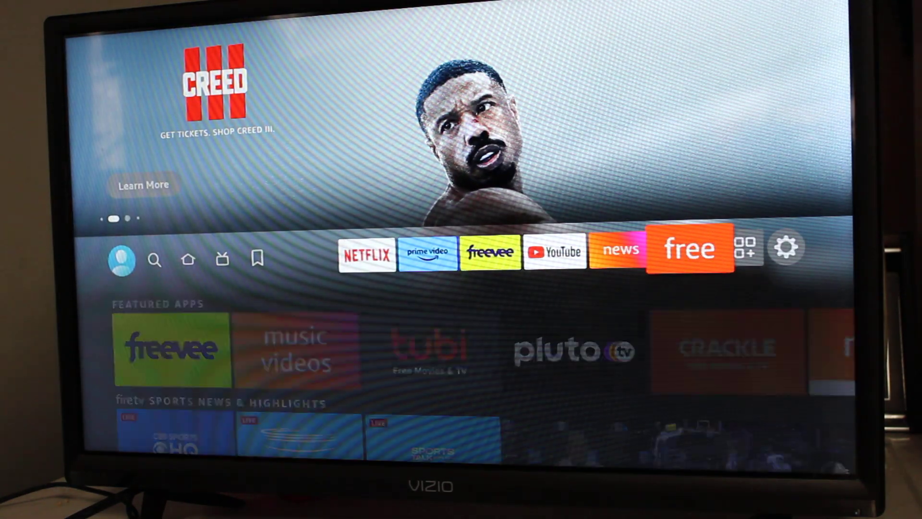
Go from the Settings gear on Home into the Applications settings page.
{"action": "left_click", "coordinate": [787, 247]}
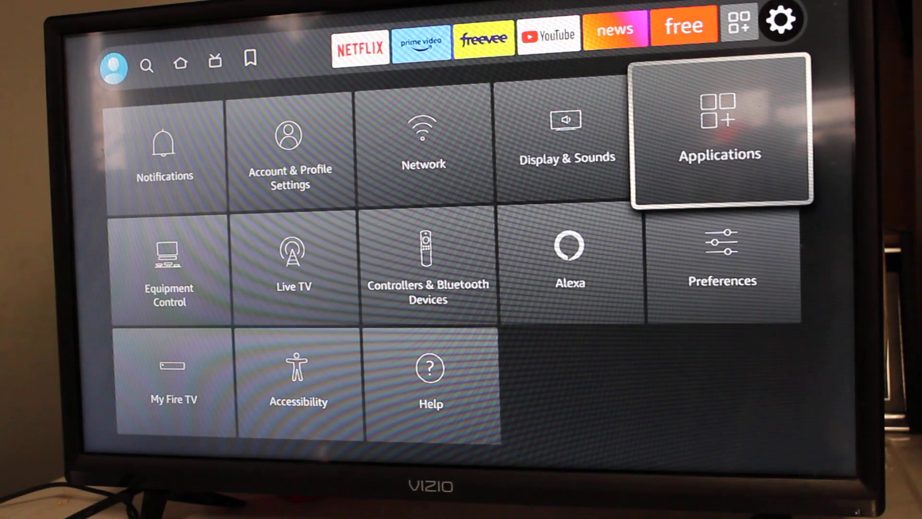
{"action": "left_click", "coordinate": [719, 129]}
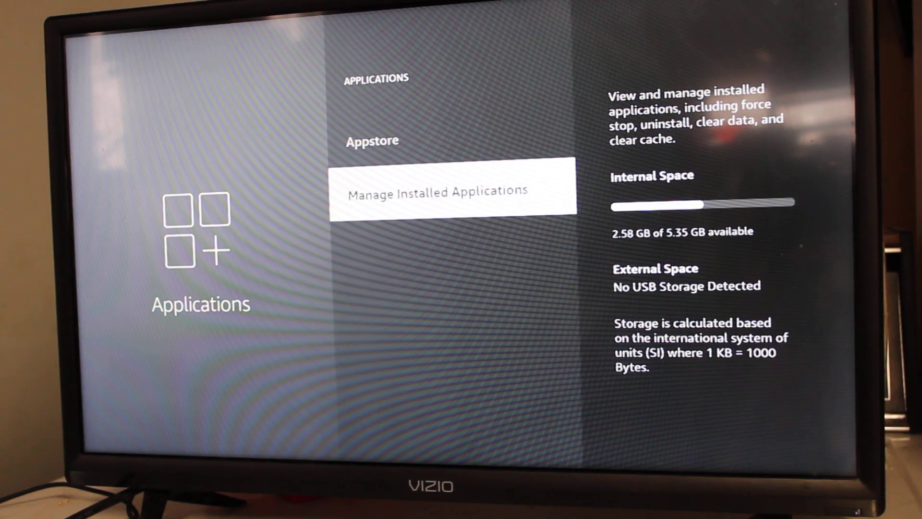
Open Manage Installed Applications and scroll down to Pluto TV's details page.
{"action": "left_click", "coordinate": [437, 192]}
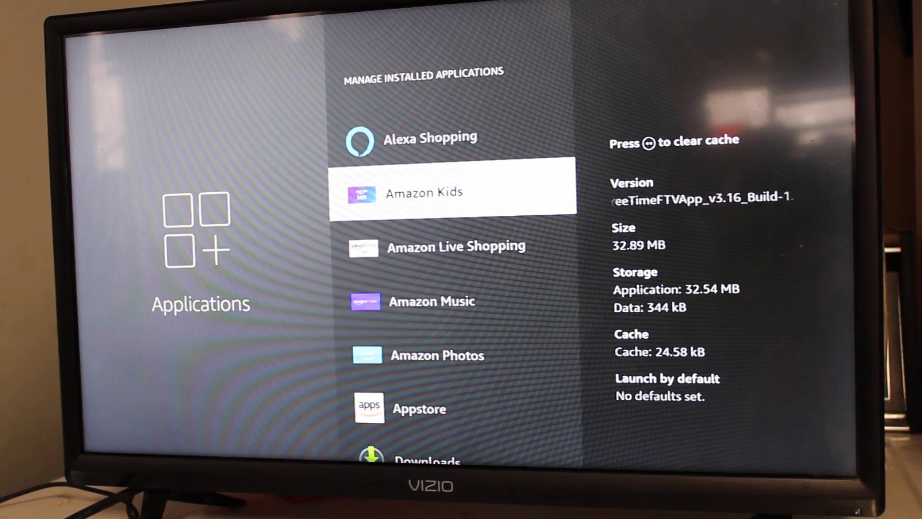
{"action": "scroll", "scroll_direction": "down", "scroll_amount": 3}
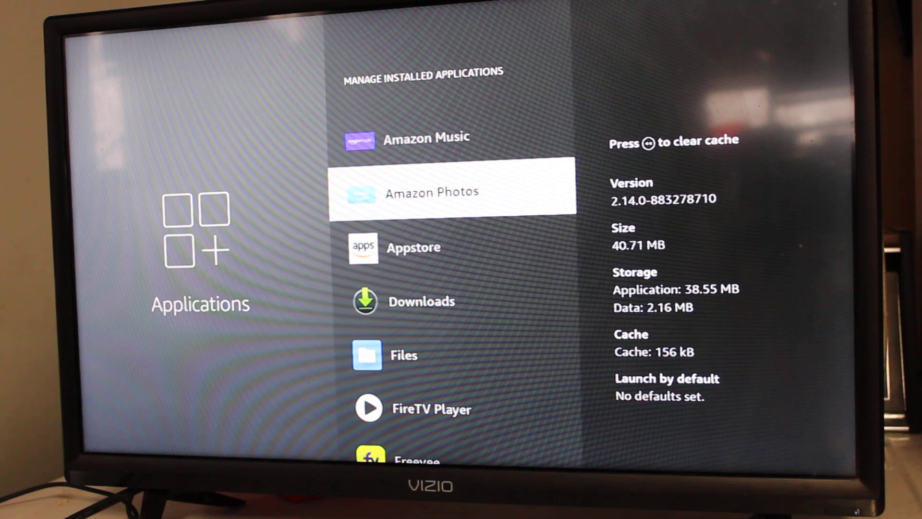
{"action": "scroll", "scroll_direction": "down", "scroll_amount": 3}
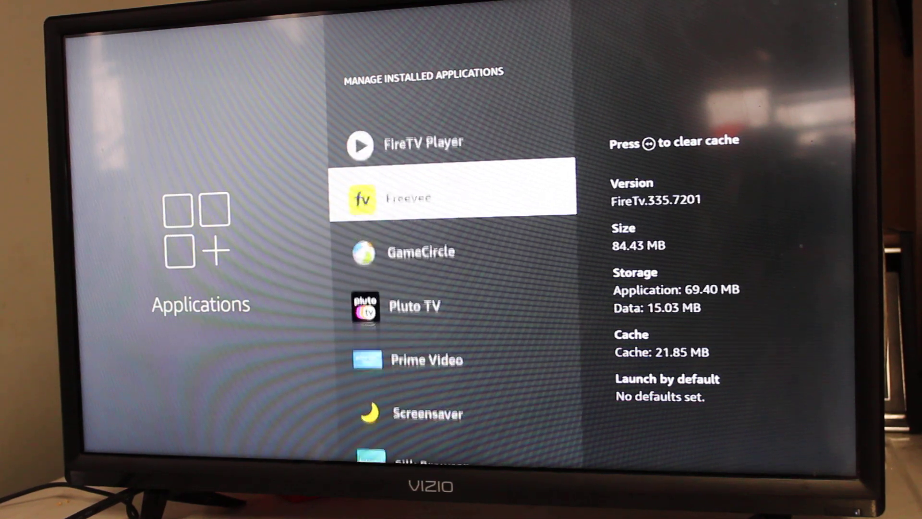
{"action": "scroll", "scroll_direction": "down", "scroll_amount": 3}
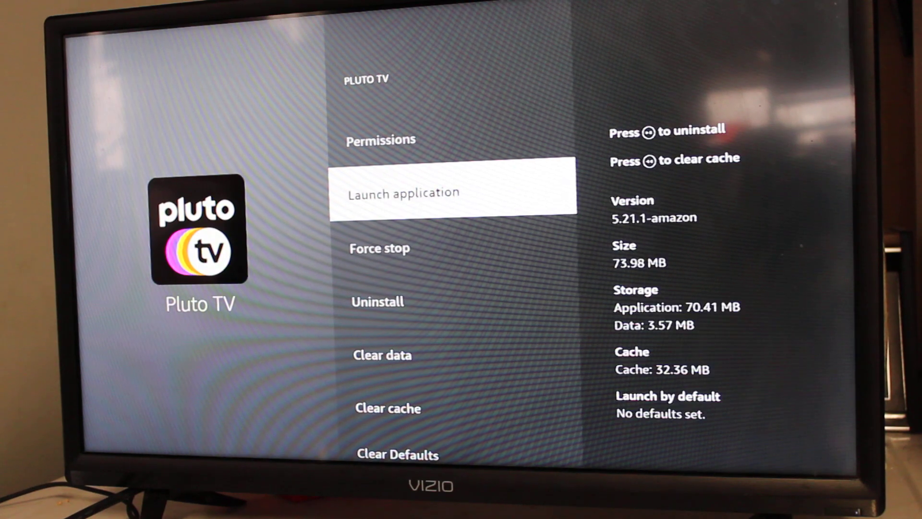
{"action": "scroll", "scroll_direction": "down", "scroll_amount": 3}
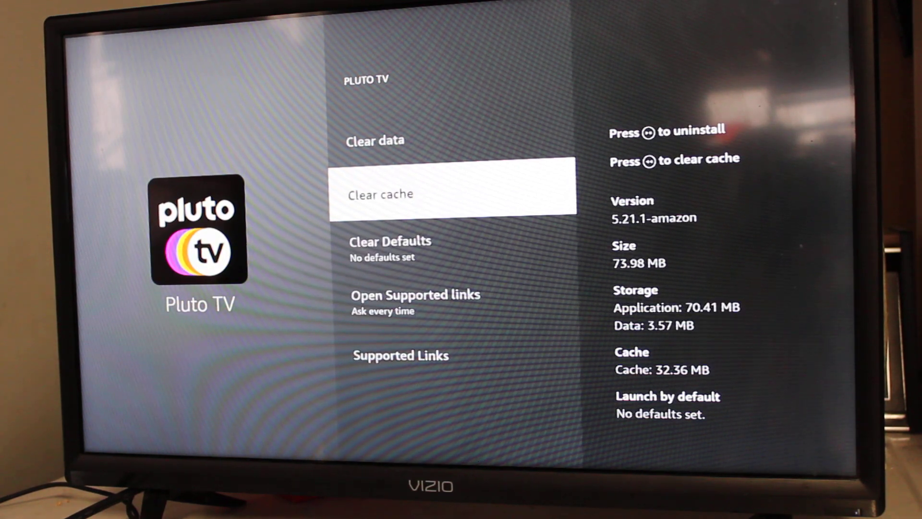
Clear Pluto TV's cache to 0 B, then clear its data and confirm with OK.
{"action": "left_click", "coordinate": [453, 195]}
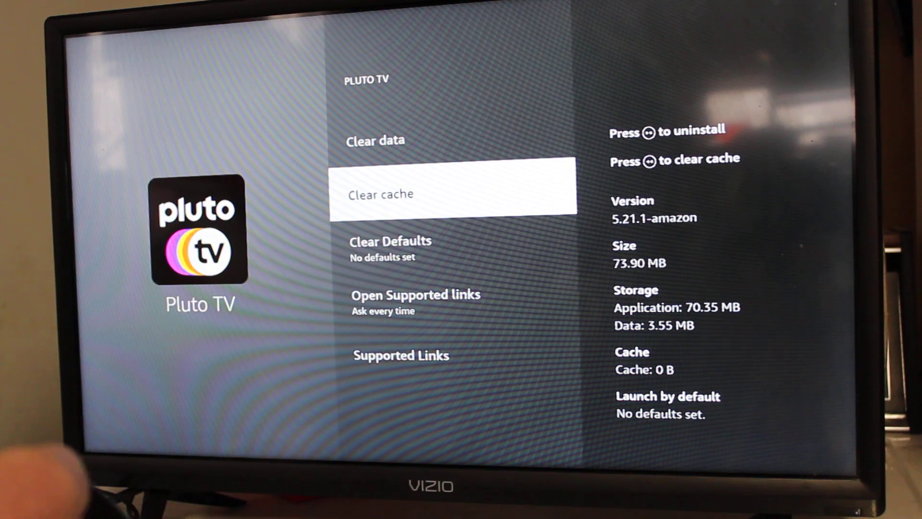
{"action": "left_click", "coordinate": [453, 194]}
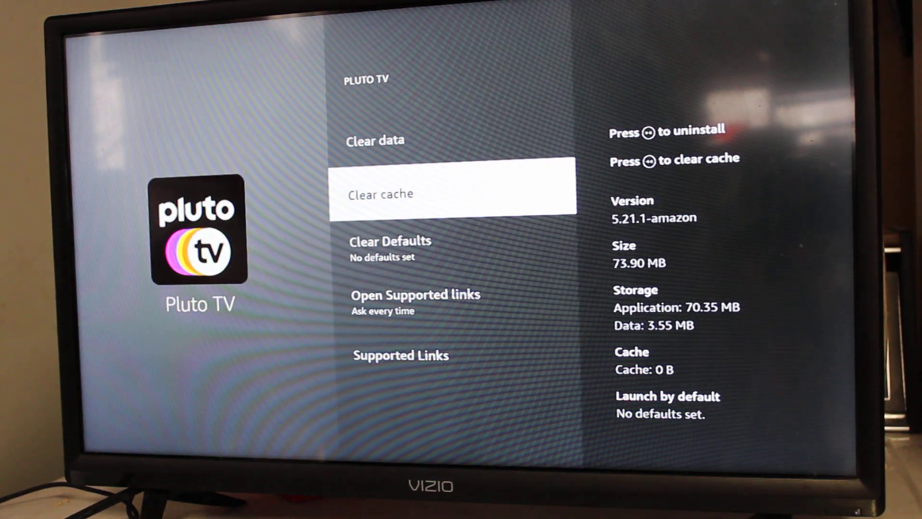
{"action": "left_click", "coordinate": [375, 140]}
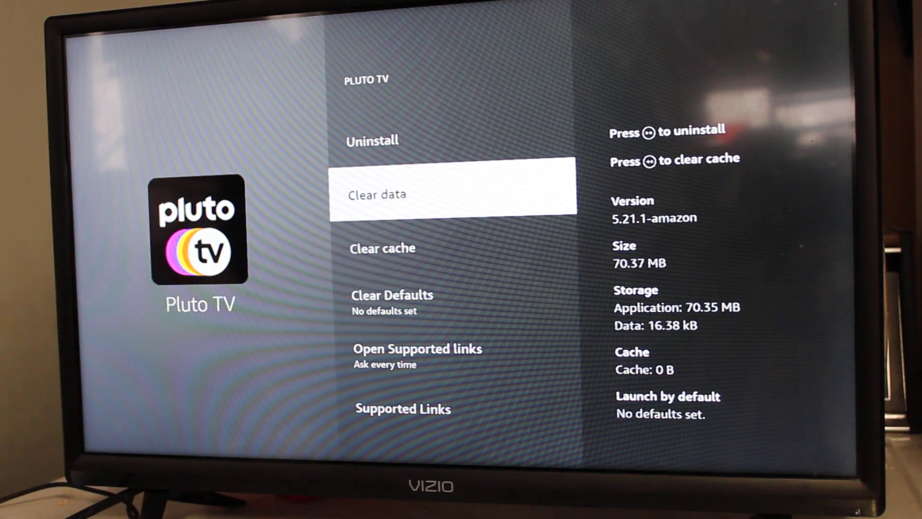
Clear Pluto TV's cache again, leaving 12.29 kB data, and go back Home.
{"action": "key", "text": "Down"}
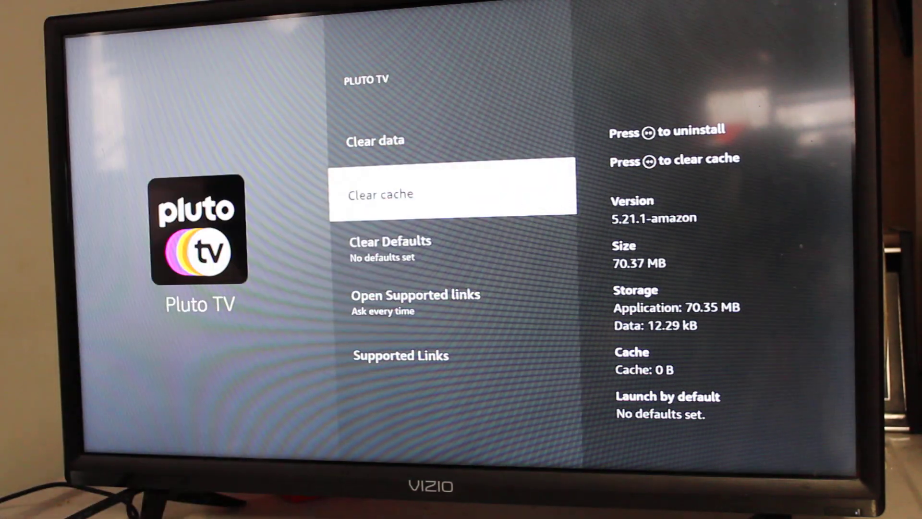
{"action": "left_click", "coordinate": [453, 194]}
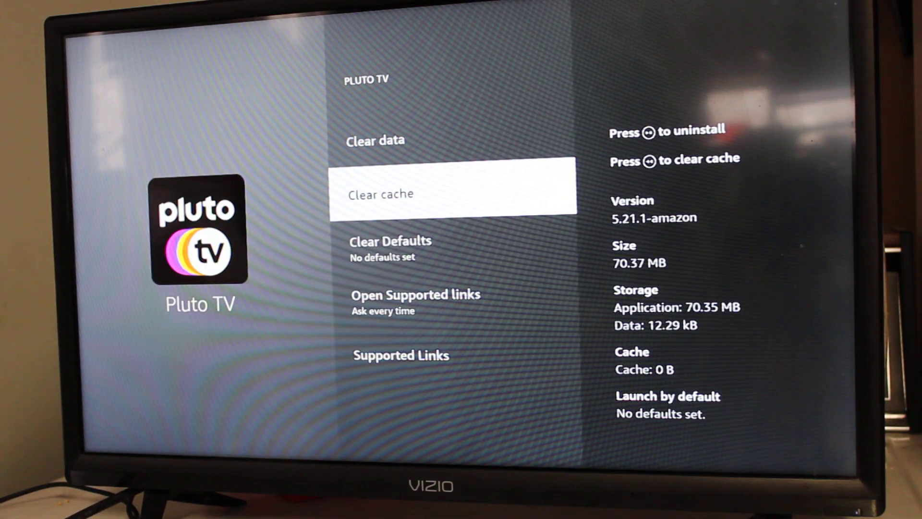
{"action": "key", "text": "Back"}
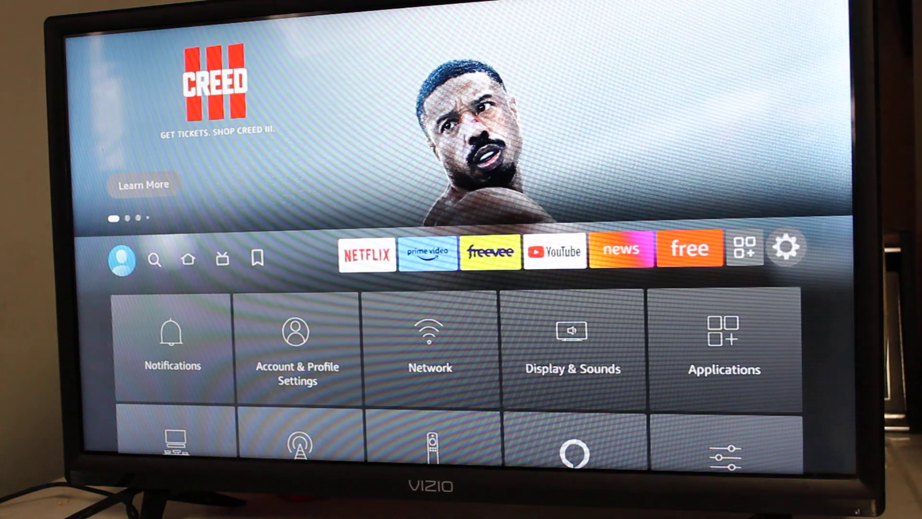
Launch Pluto TV from the Recently Used Apps row on Home.
{"action": "left_click", "coordinate": [189, 259]}
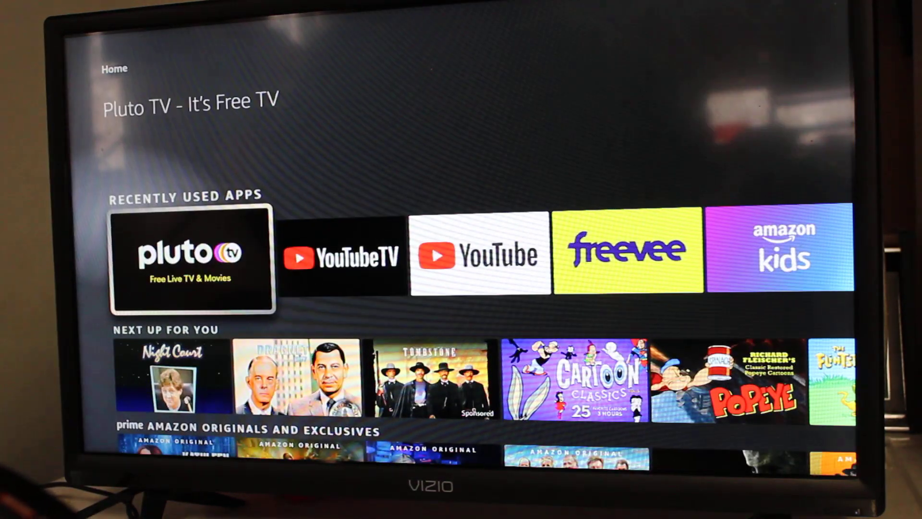
{"action": "left_click", "coordinate": [192, 259]}
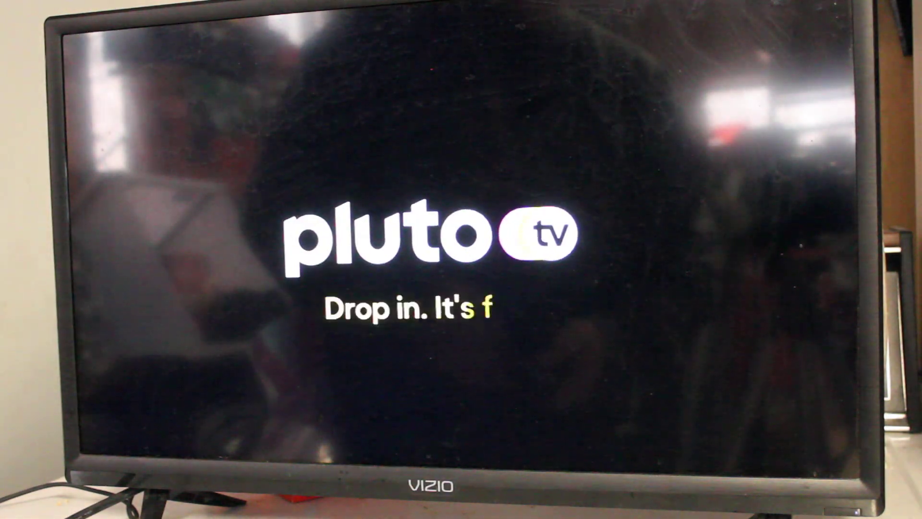